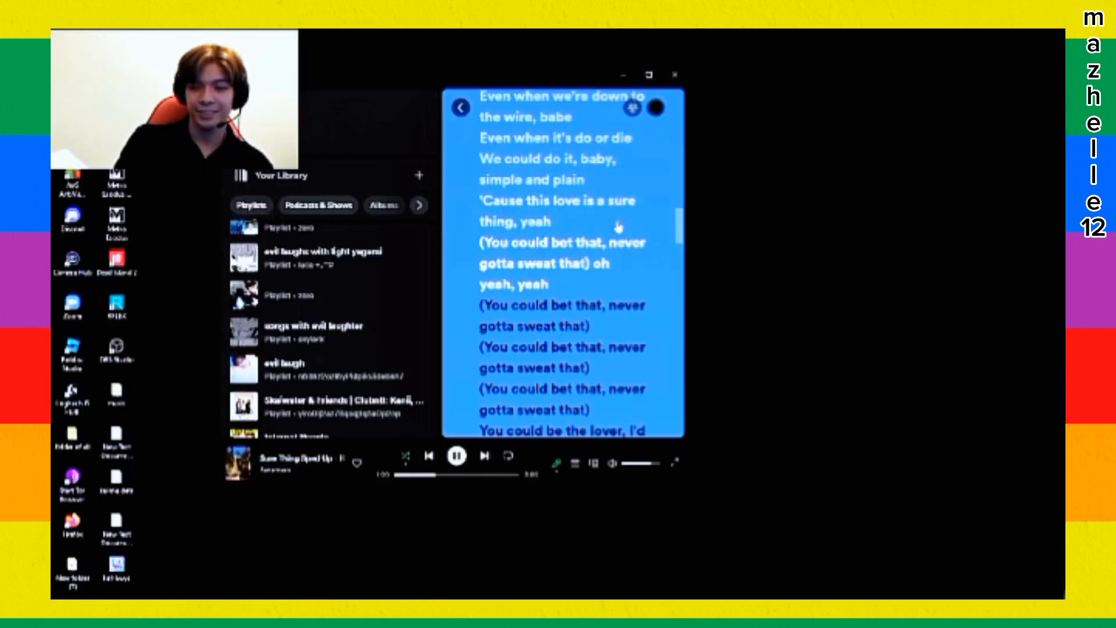
Launch Google Chrome from its desktop shortcut while Spotify lyrics keep playing
click(331, 253)
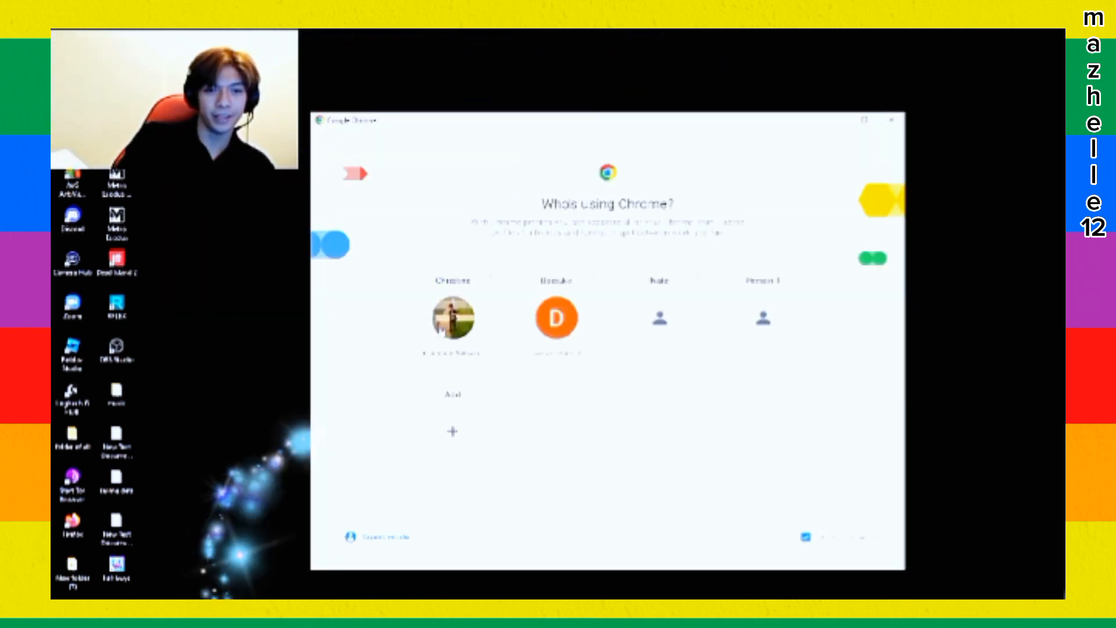
Continue as the first Chrome profile and search 'youtube' to reach the Mamoru Miyano video
click(452, 316)
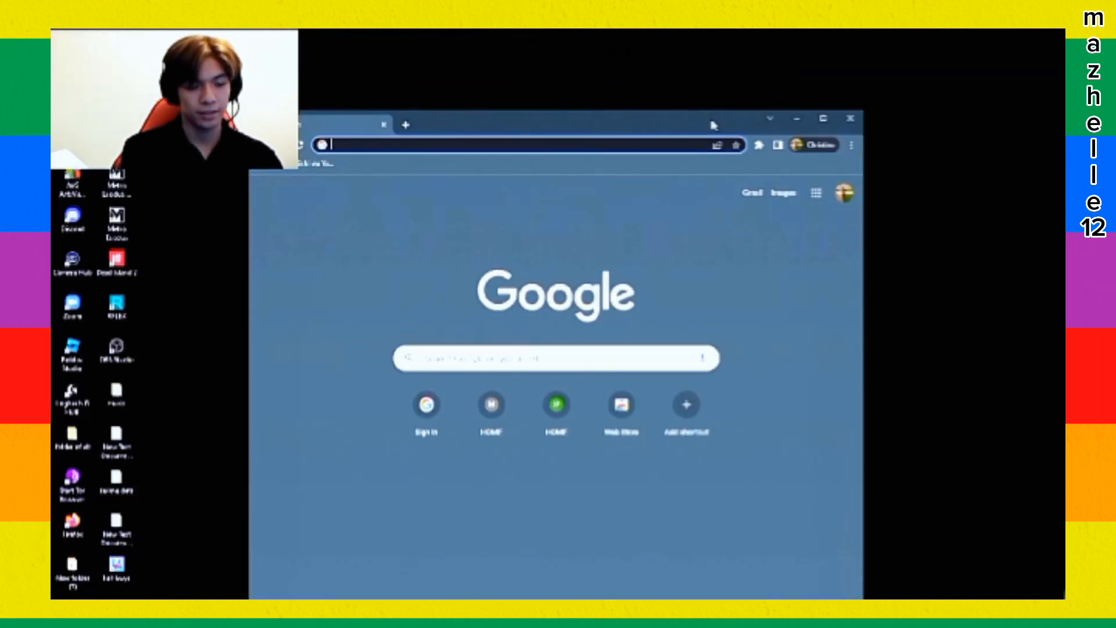
text(youtube.com/watch?v=IEOXdUe2X10)
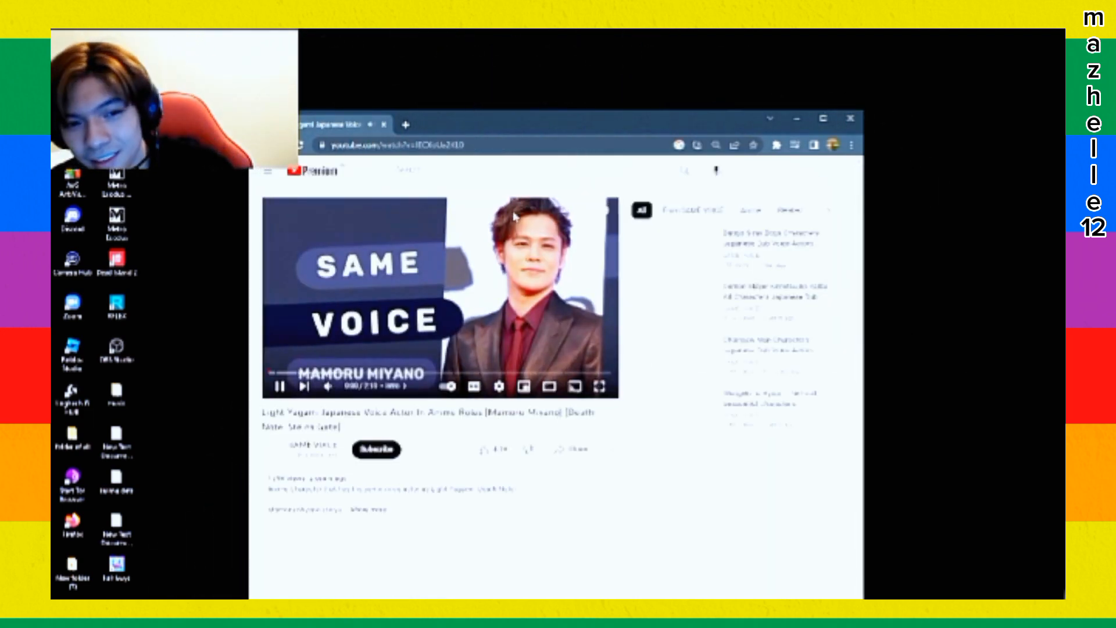
click(426, 170)
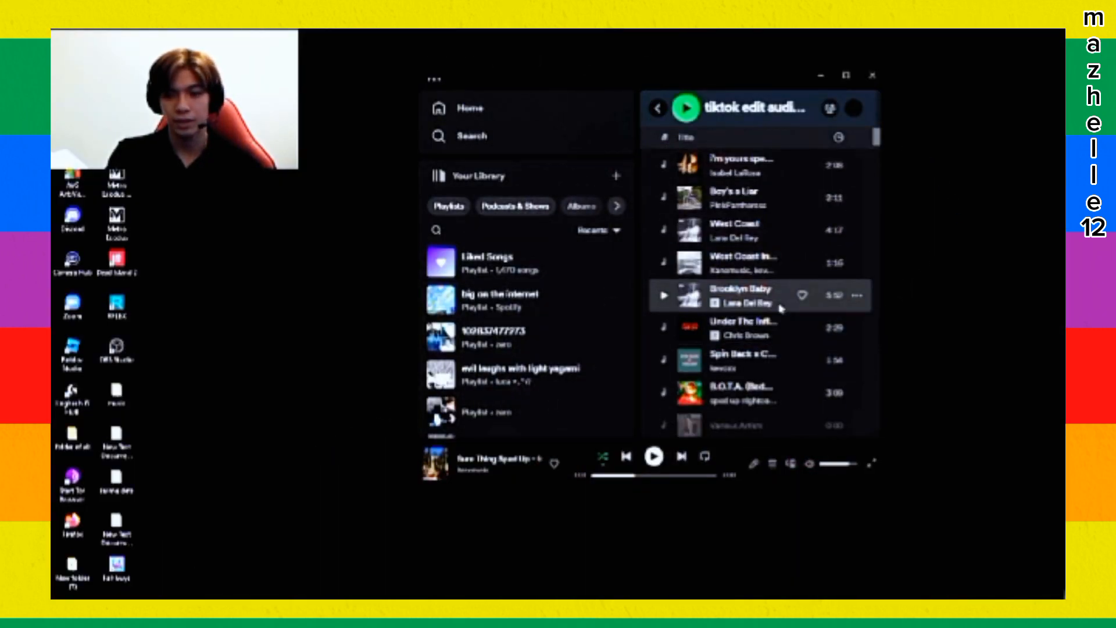
Play Chris Brown's 'Under The Influence' from the 'tiktok edit audios' playlist
double_click(744, 328)
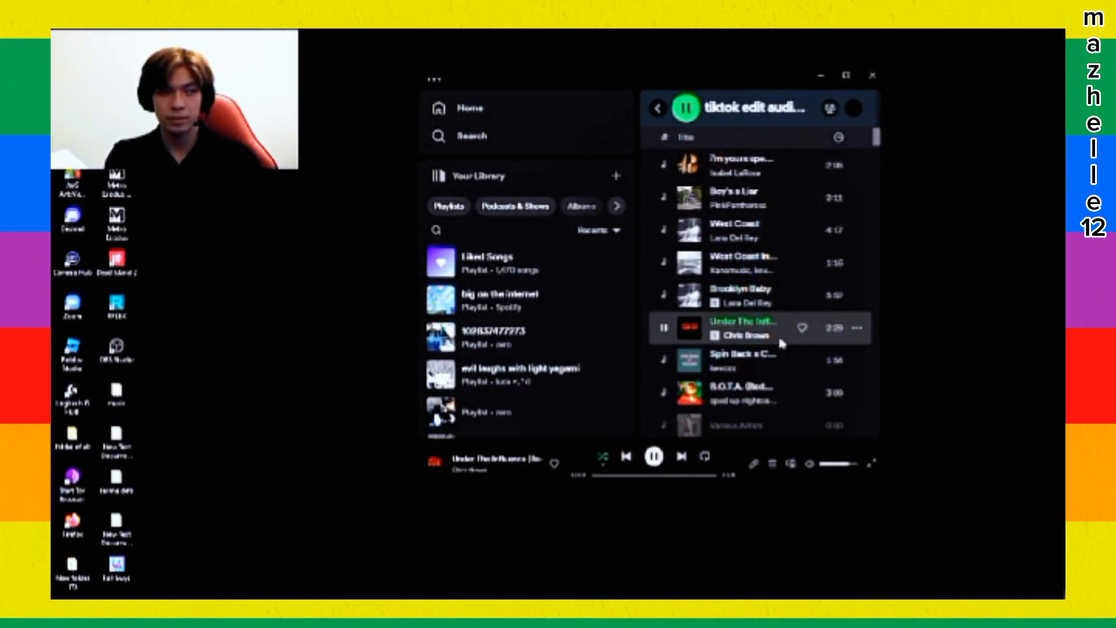